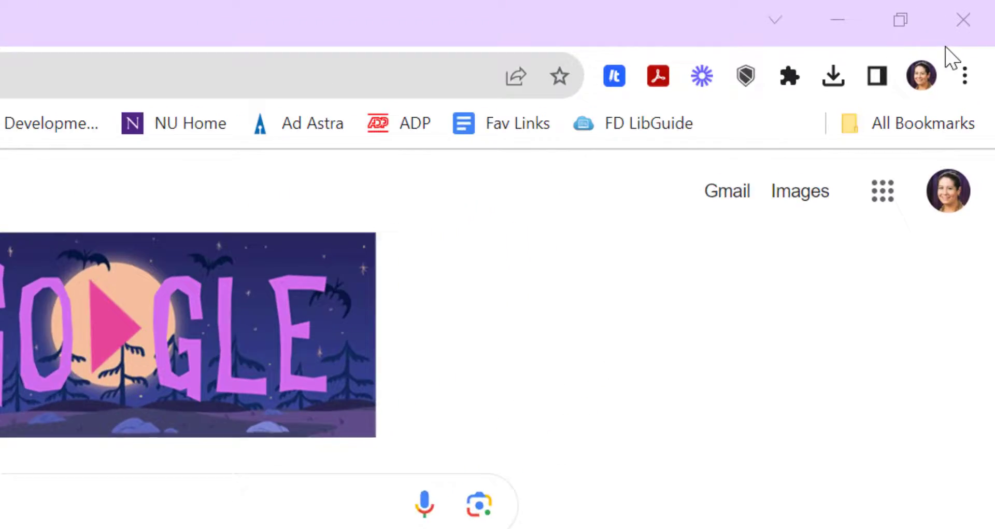
# Step: Check Chrome's recently closed tabs, then confirm the signed-in account in the profile panel
pyautogui.click(963, 74)
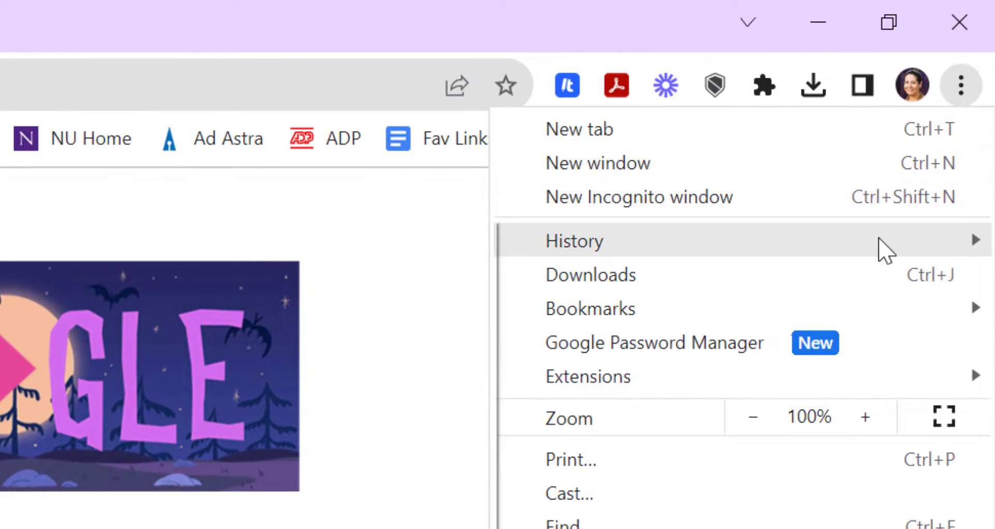
pyautogui.click(573, 240)
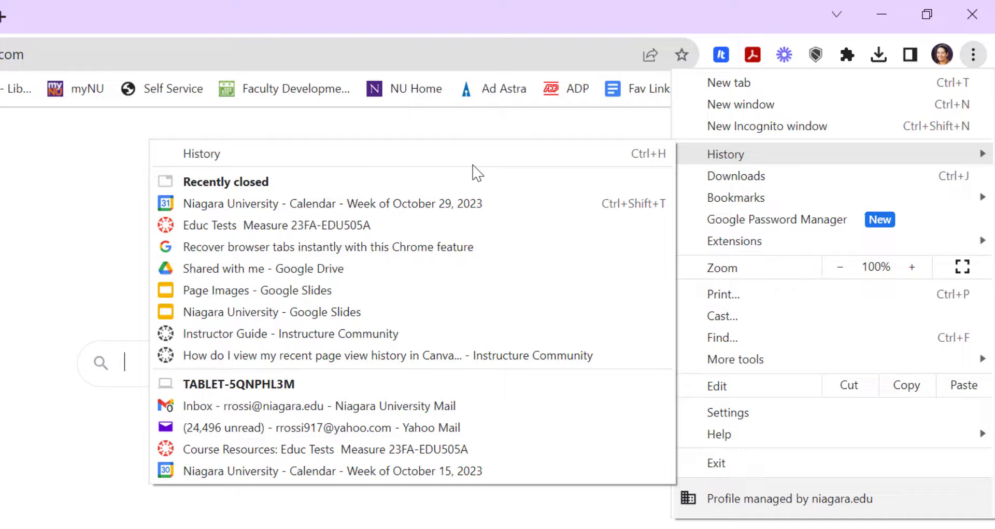
pyautogui.moveTo(596, 195)
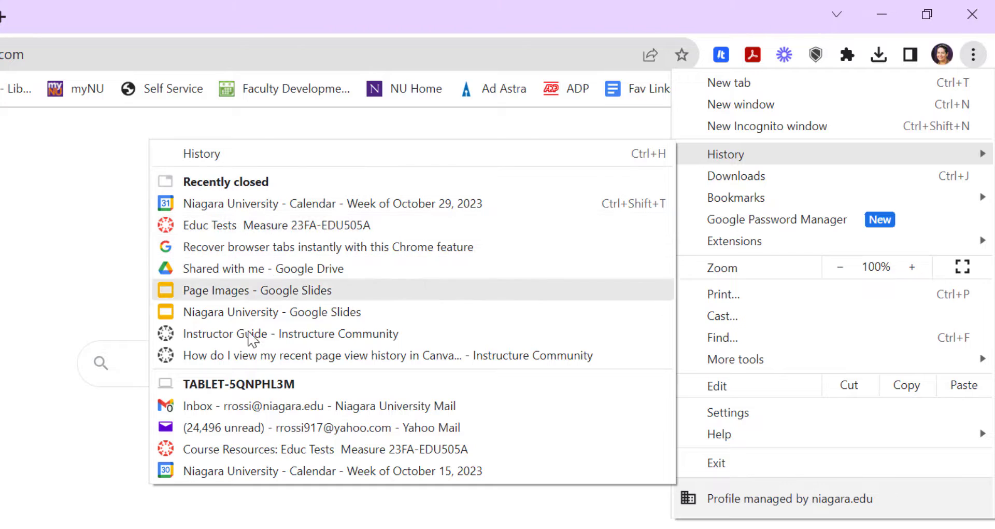
pyautogui.moveTo(255, 387)
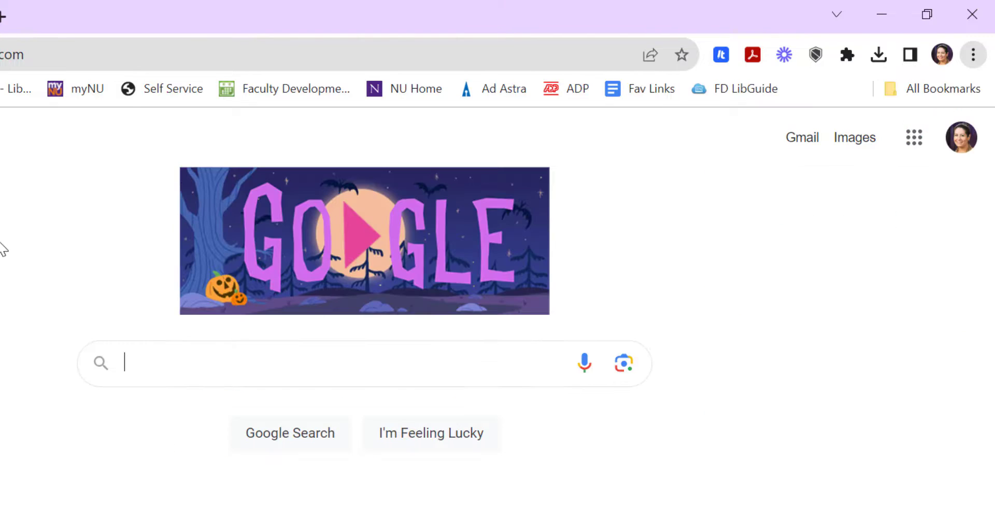
pyautogui.click(942, 55)
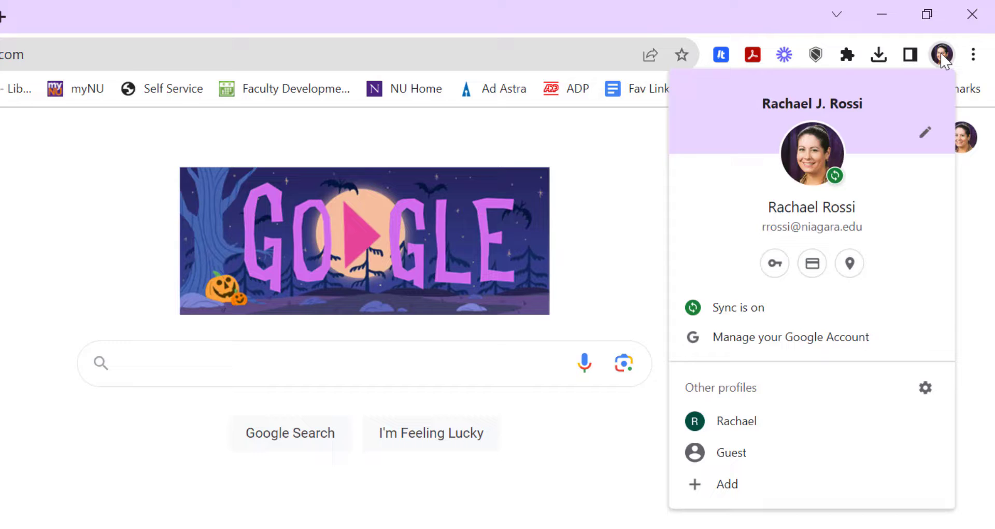
pyautogui.moveTo(738, 308)
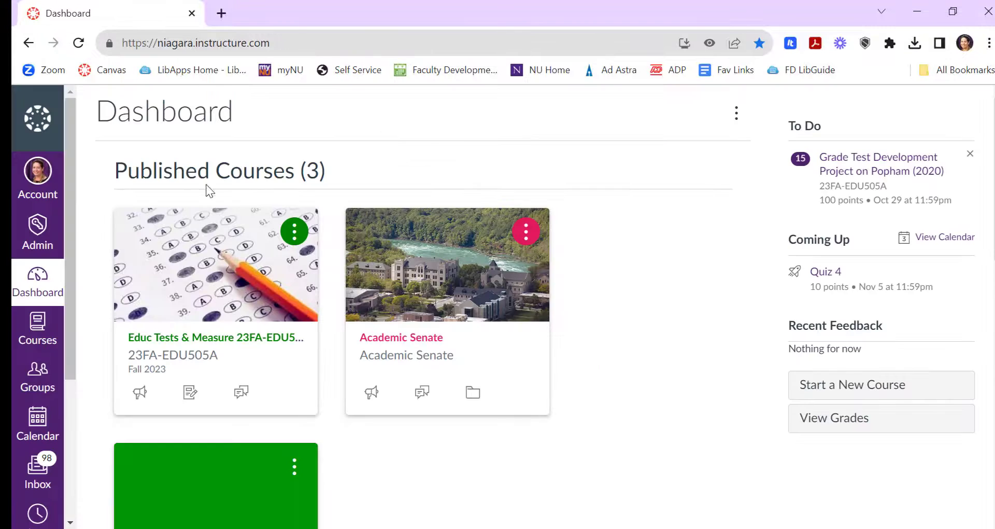
# Step: Open the Recent History tray from global navigation and scroll through the visited pages
pyautogui.scroll(-3)
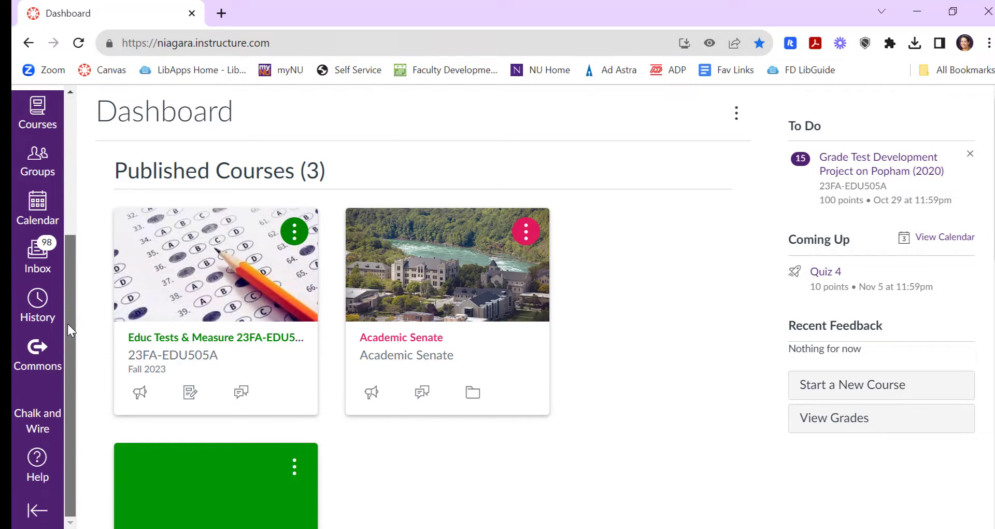
pyautogui.click(37, 298)
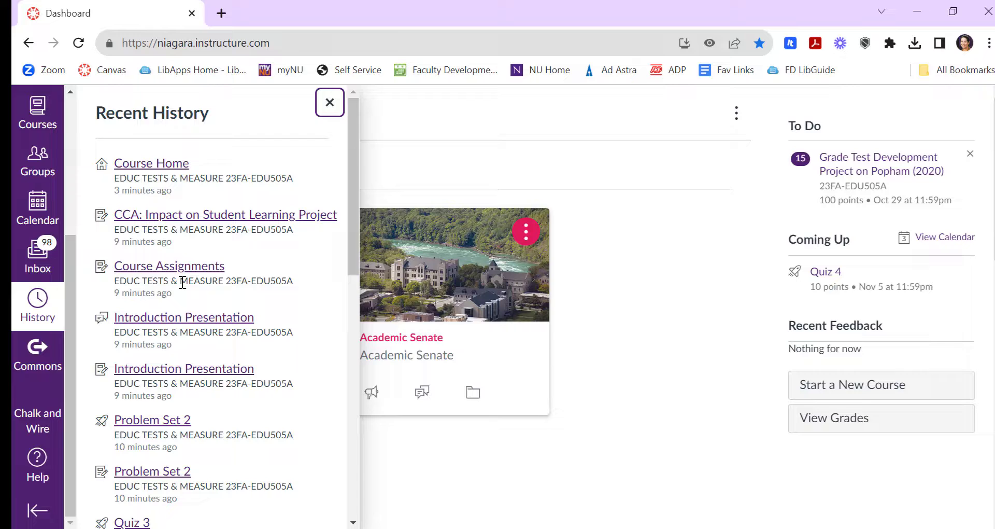
pyautogui.scroll(-3)
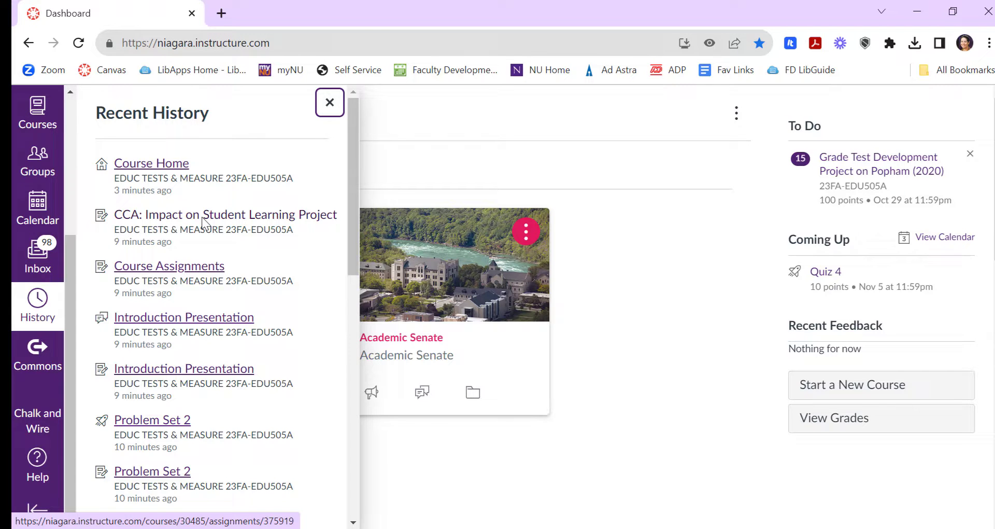
pyautogui.scroll(-3)
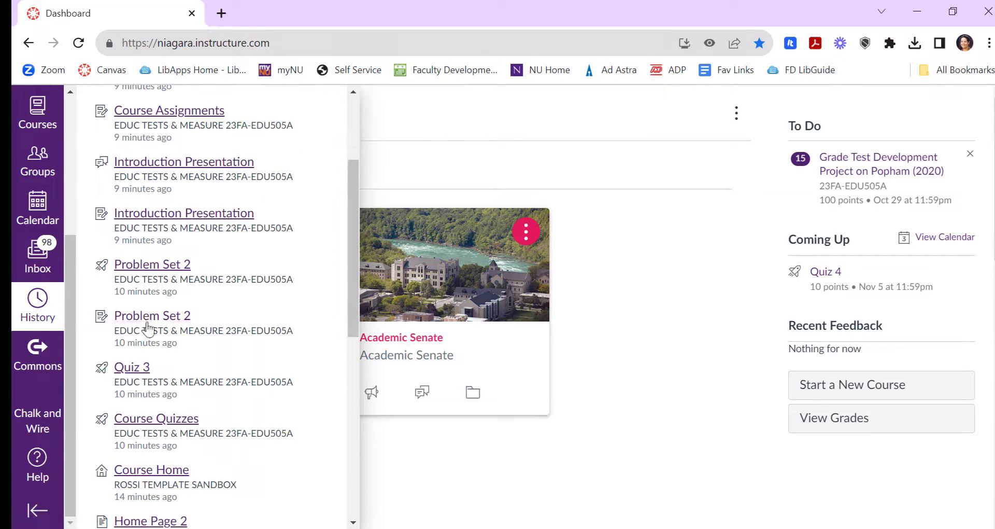
pyautogui.moveTo(158, 316)
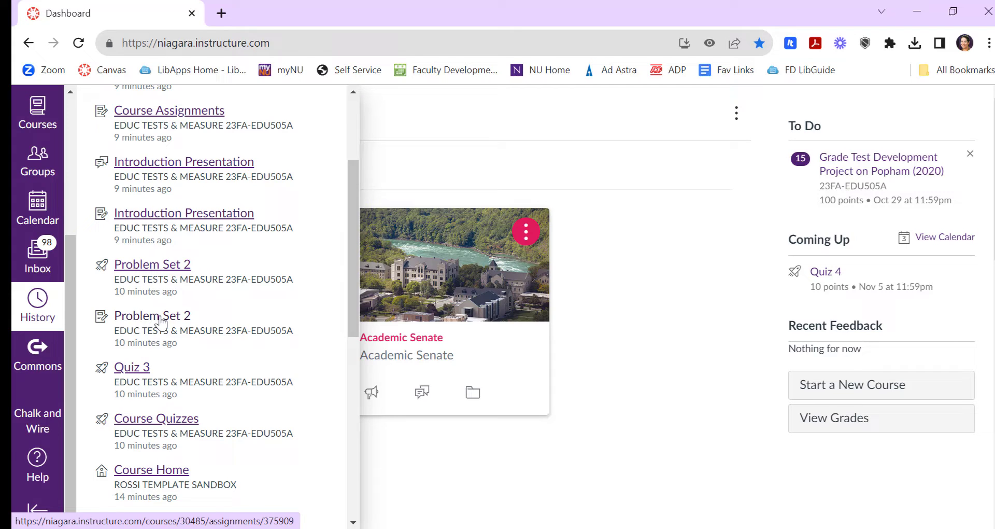
pyautogui.moveTo(132, 324)
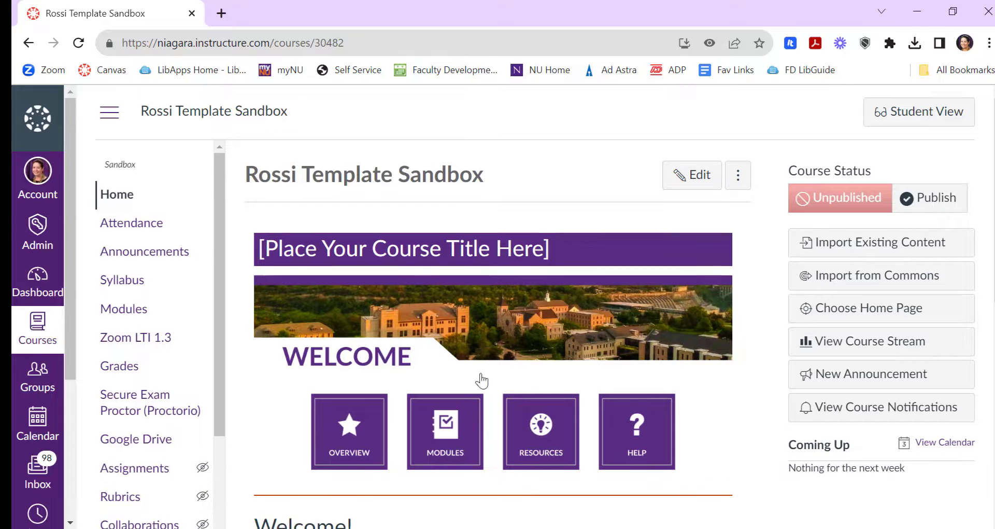
pyautogui.moveTo(431, 327)
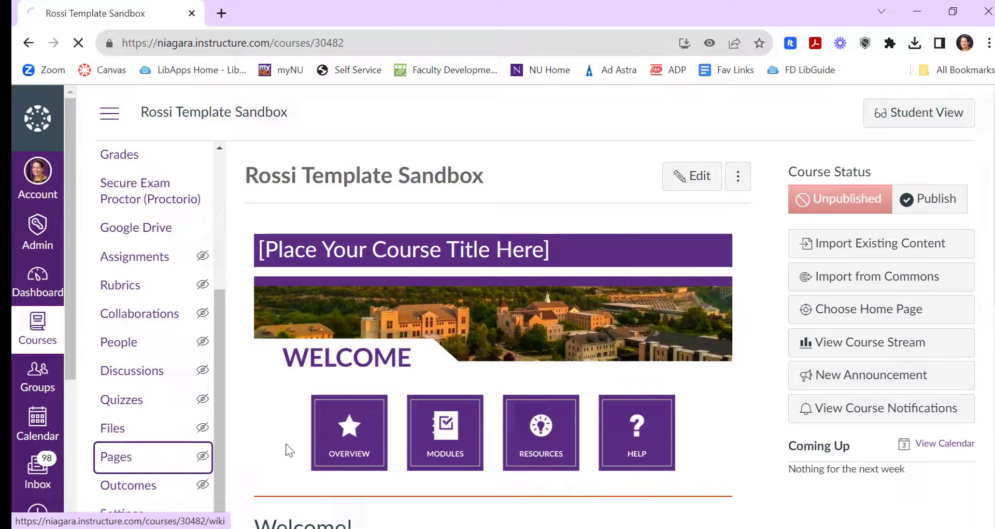
# Step: Open Home Page 2 from the course's Pages list, then head back to the dashboard
pyautogui.click(115, 456)
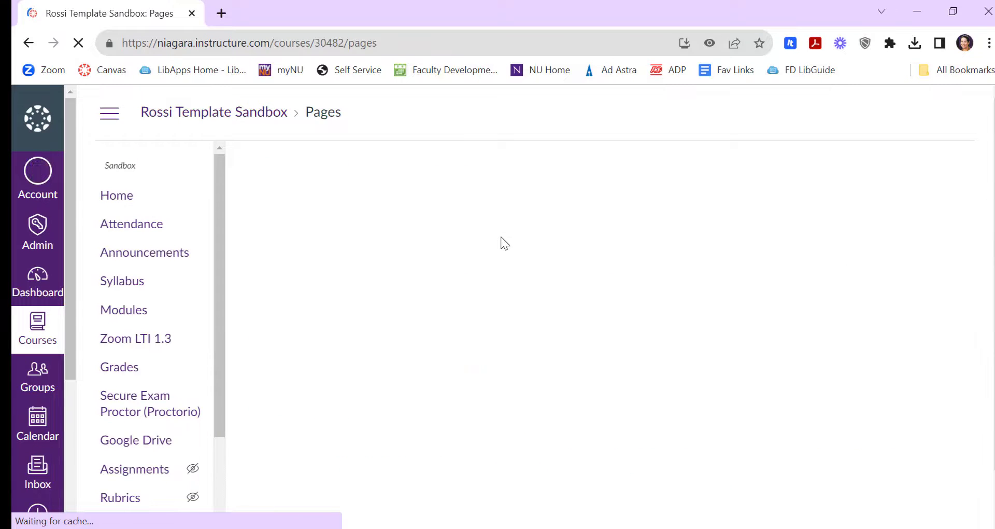
pyautogui.click(938, 306)
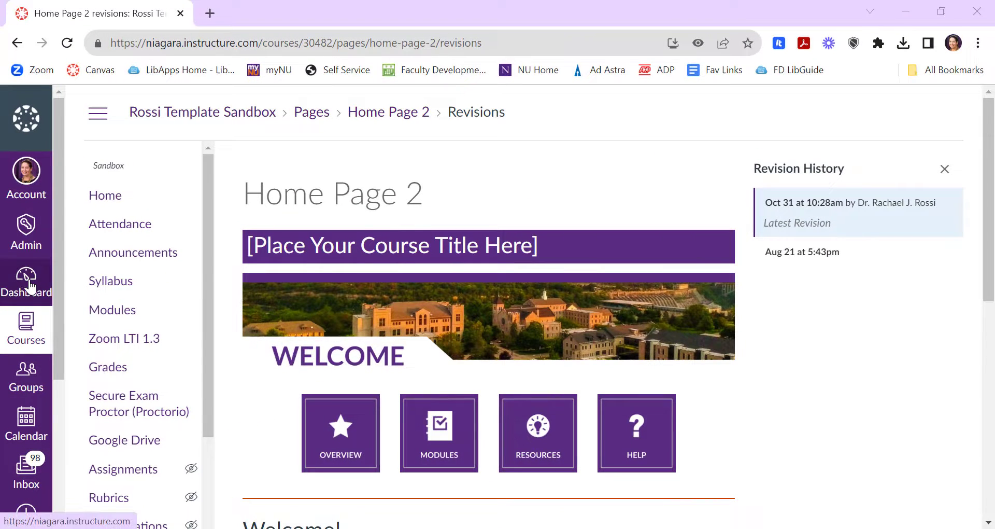
pyautogui.click(26, 283)
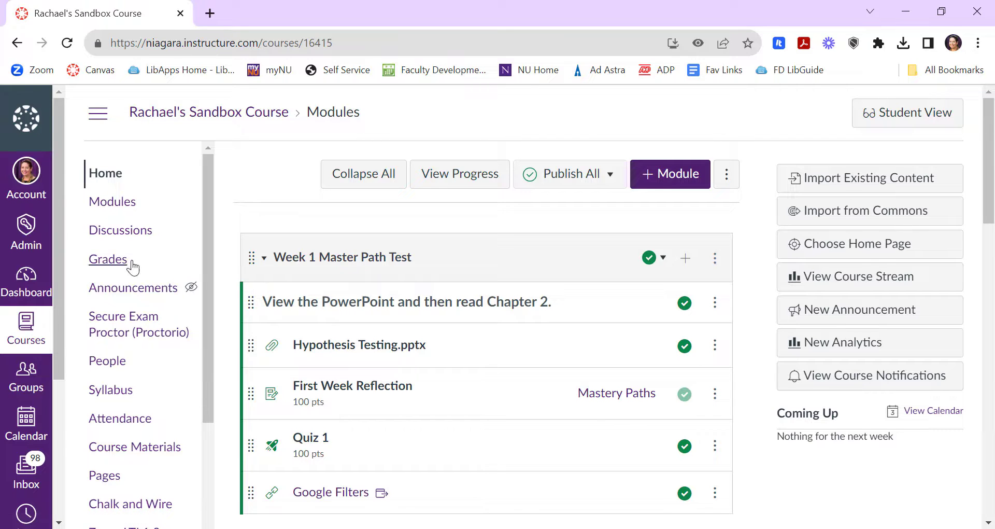
# Step: Scroll through the sandbox course's Gradebook History to the end, then return Home
pyautogui.click(108, 259)
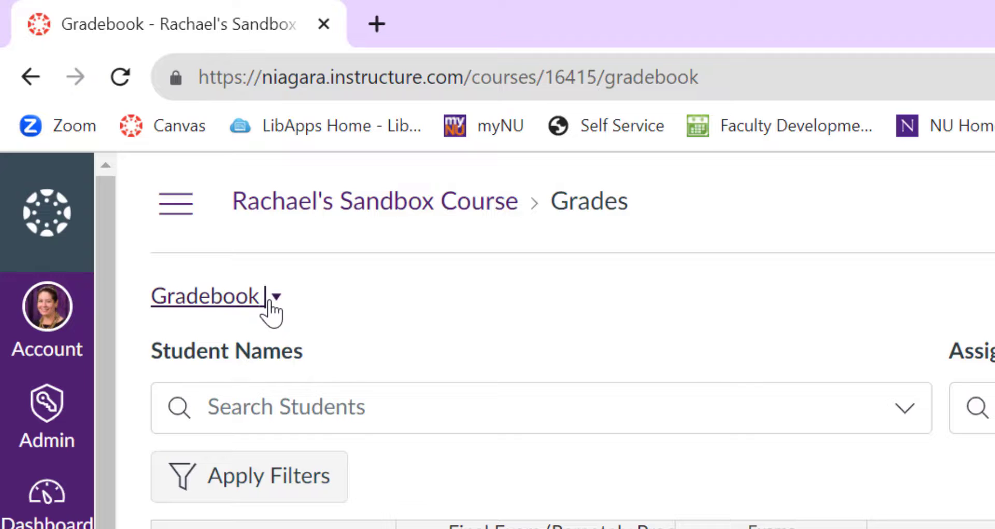
pyautogui.scroll(-3)
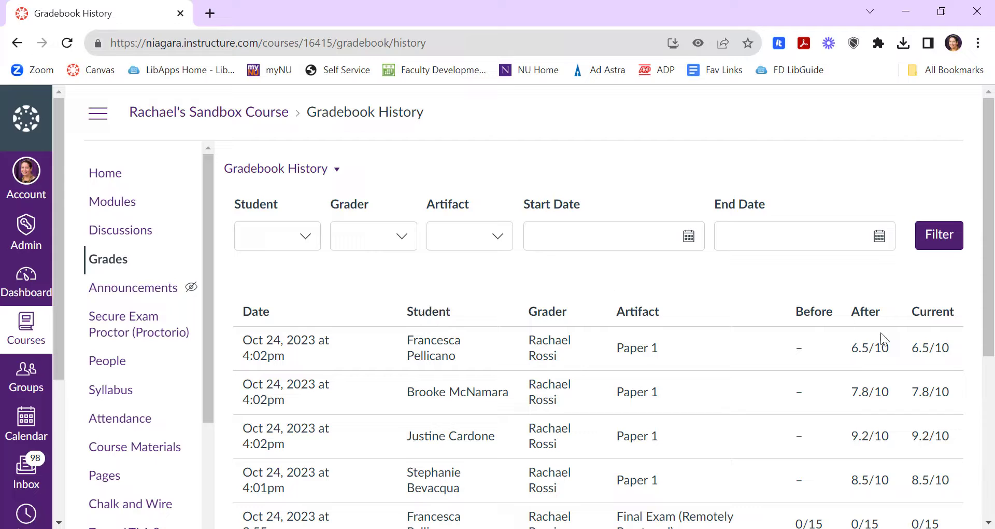
pyautogui.scroll(-3)
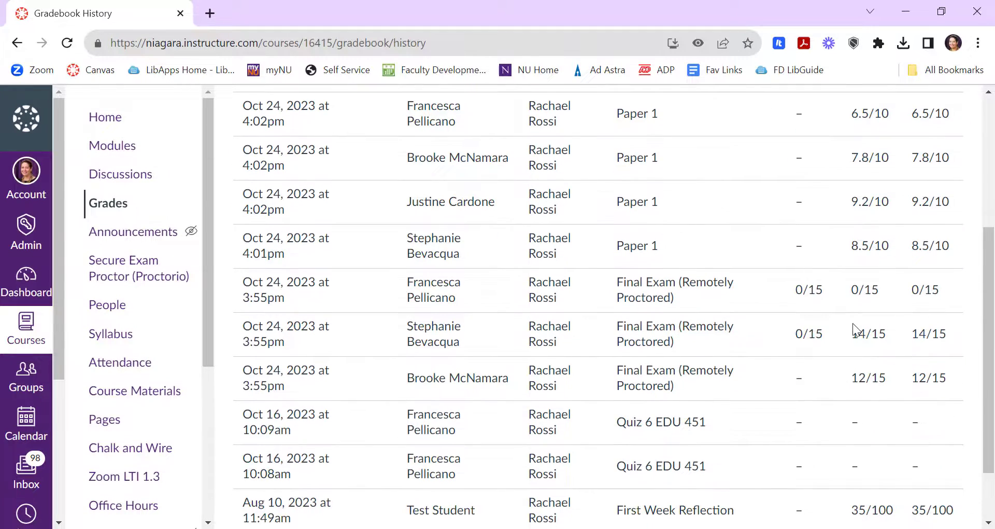
pyautogui.scroll(-3)
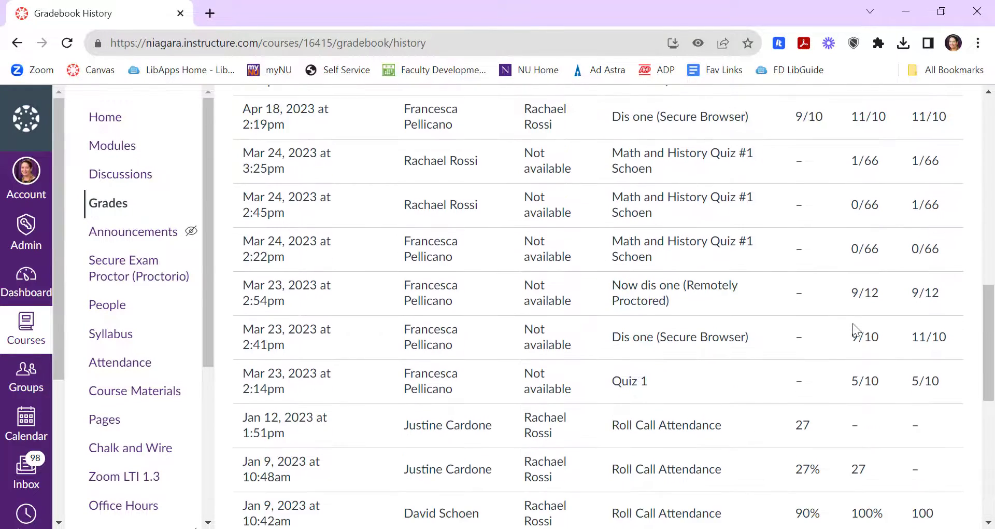
pyautogui.scroll(-3)
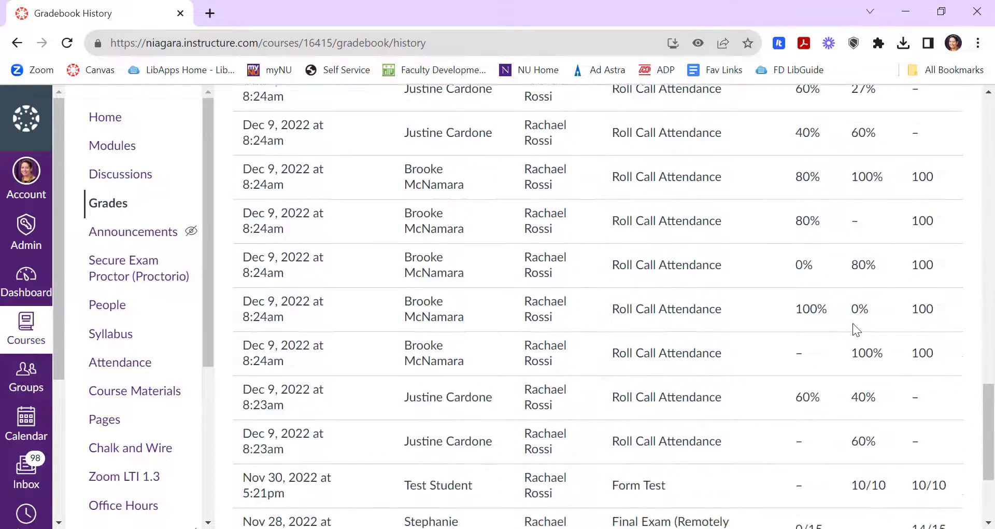
pyautogui.scroll(-3)
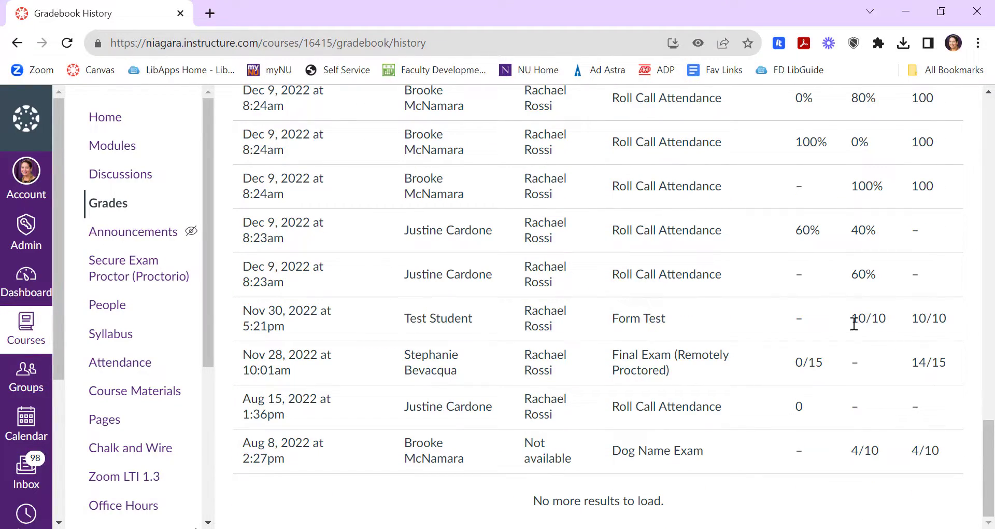
pyautogui.click(112, 145)
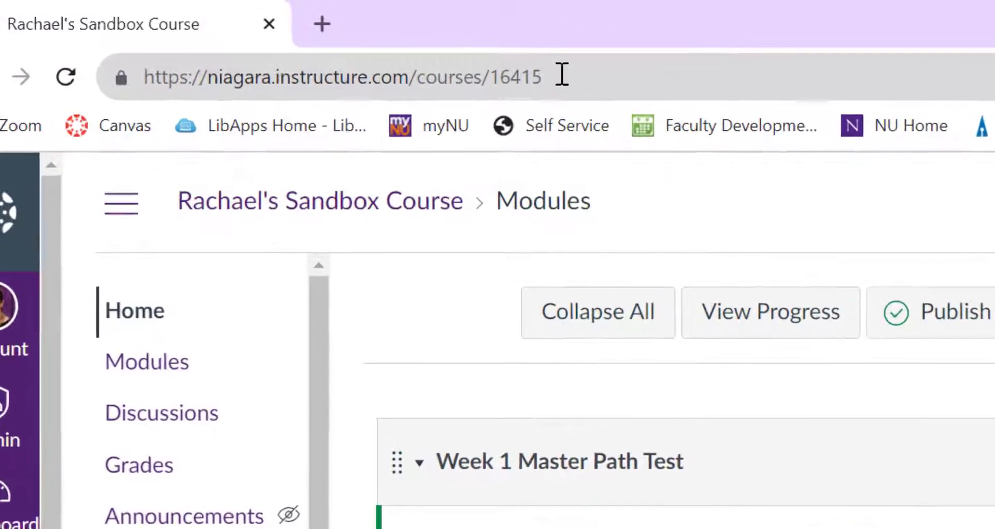
# Step: Append /undelete to the course URL to reach the restore list
pyautogui.click(343, 76)
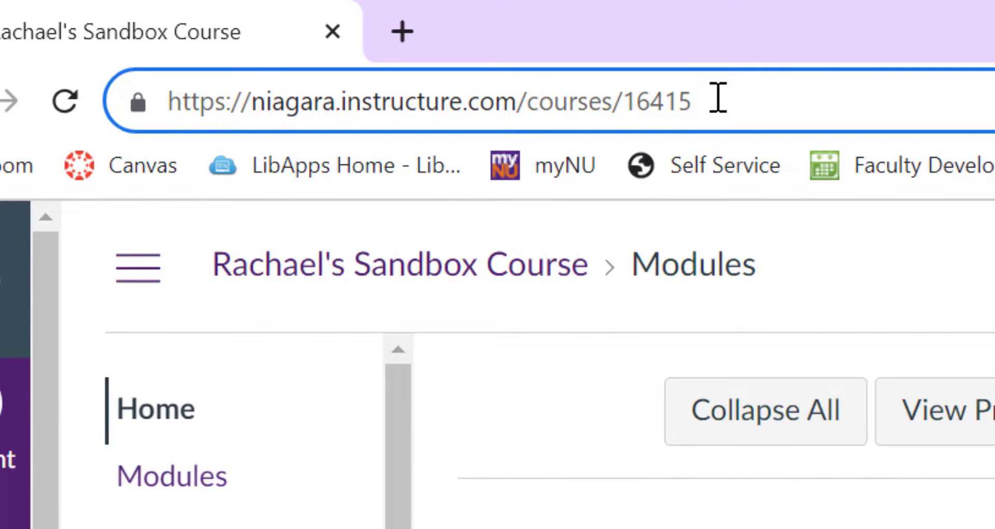
pyautogui.write('/undelete')
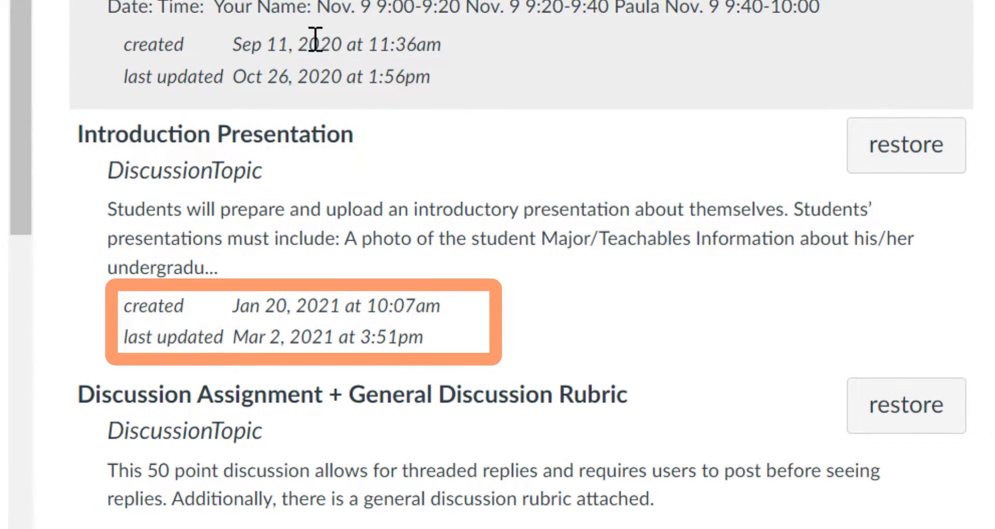
pyautogui.moveTo(449, 187)
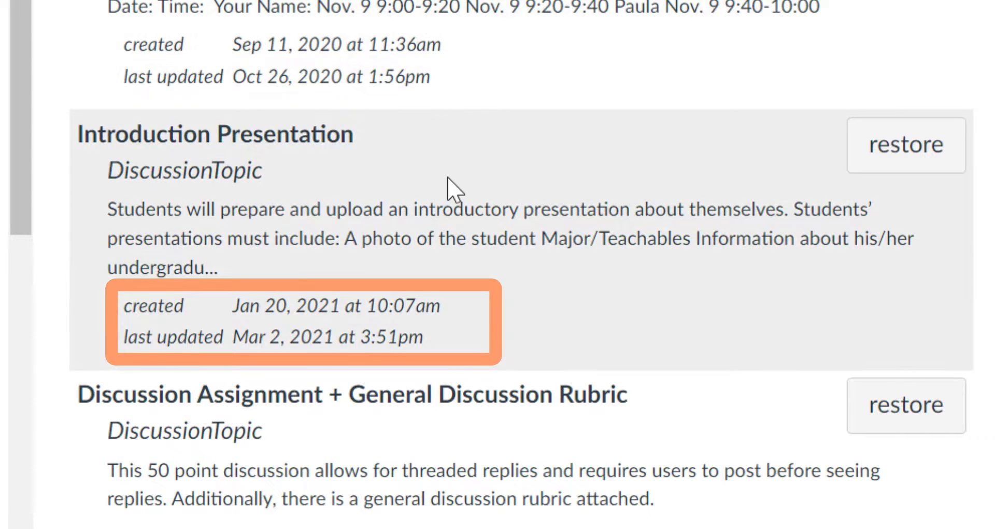